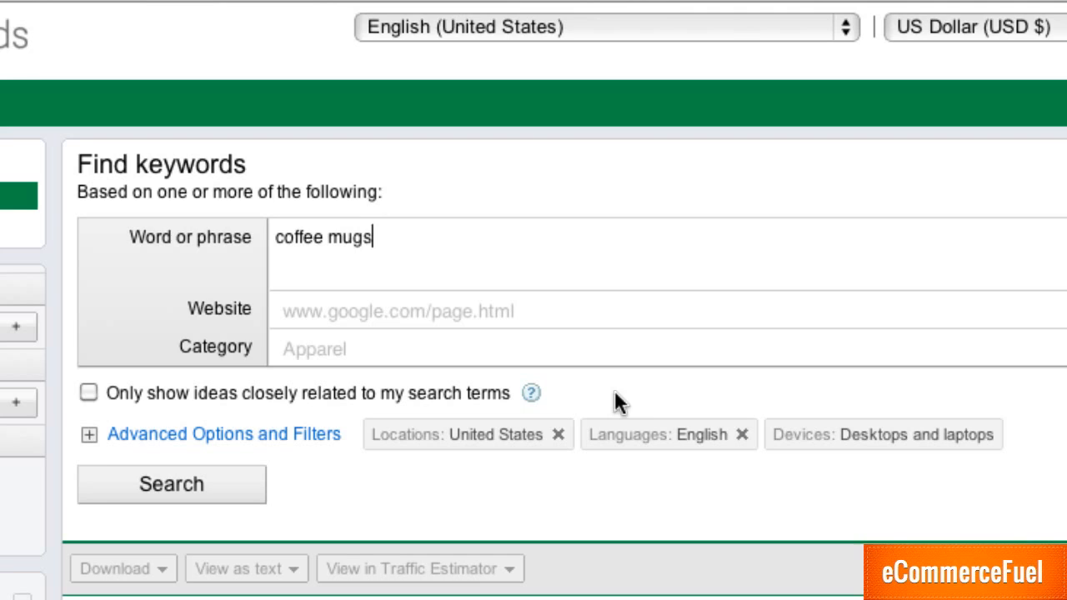
Step: Search 'coffee mugs' with only closely related ideas shown
left_click(88, 392)
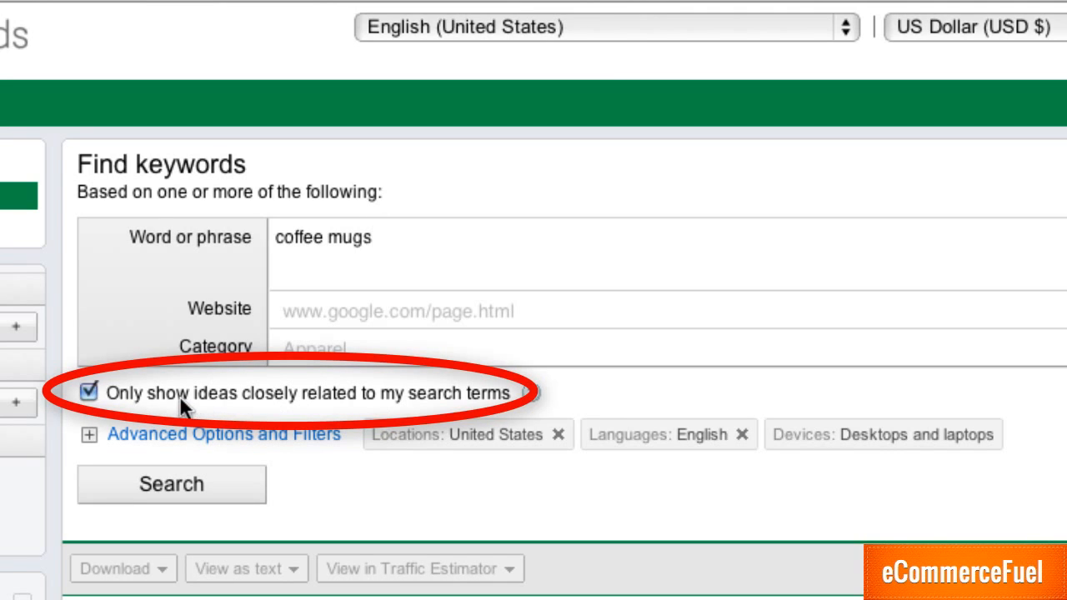
mouse_move(400, 408)
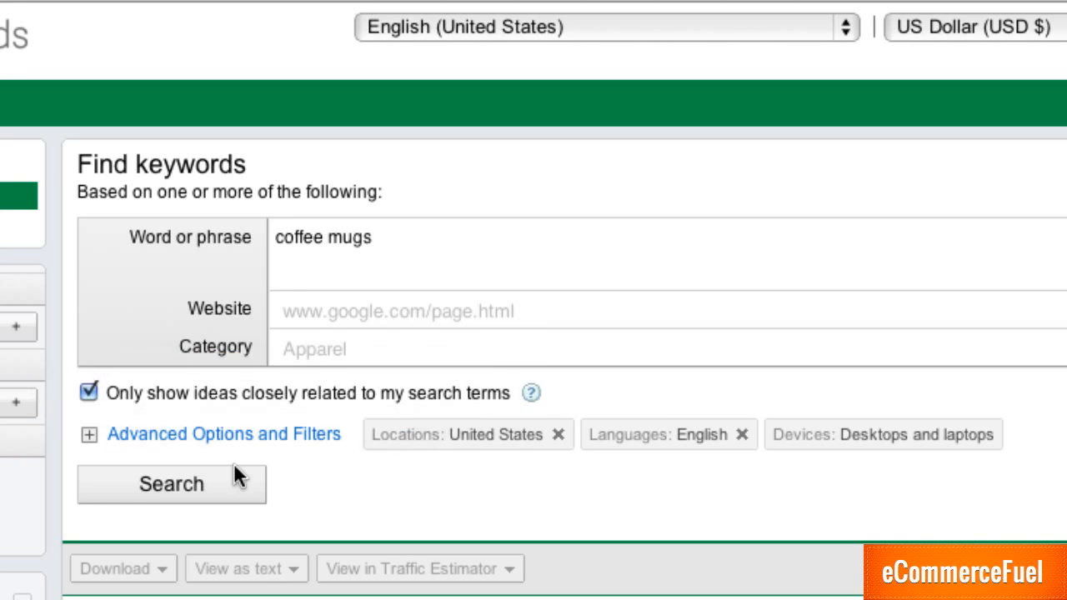
left_click(170, 484)
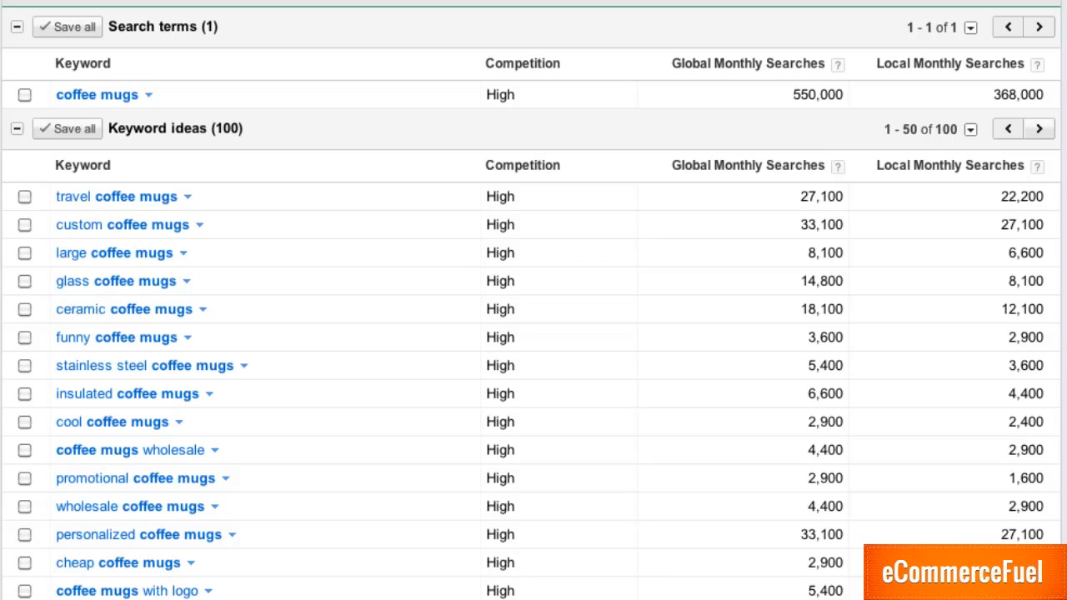
mouse_move(967, 67)
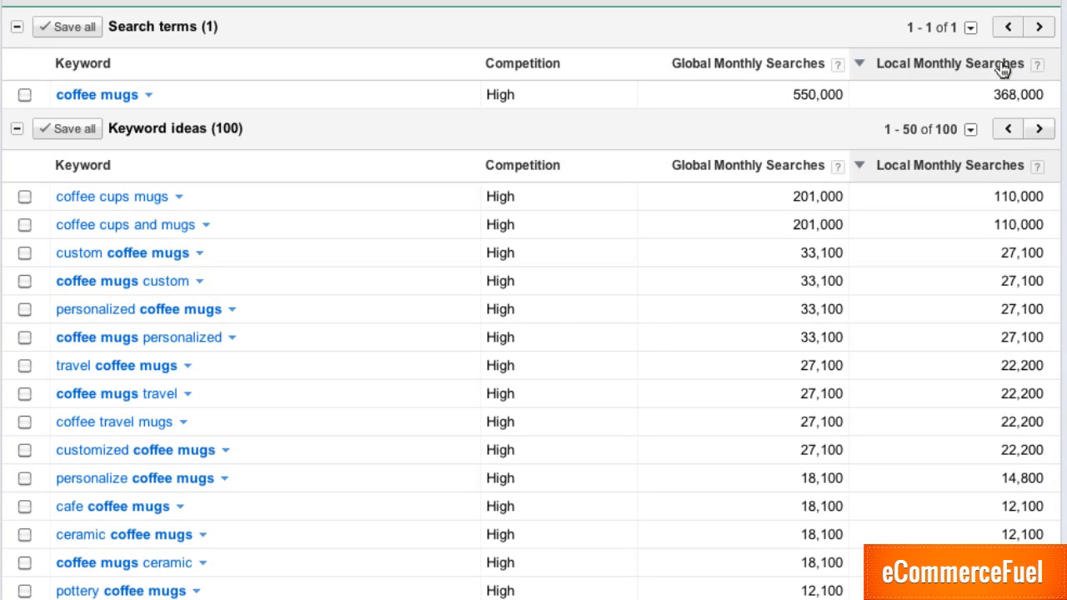
mouse_move(954, 70)
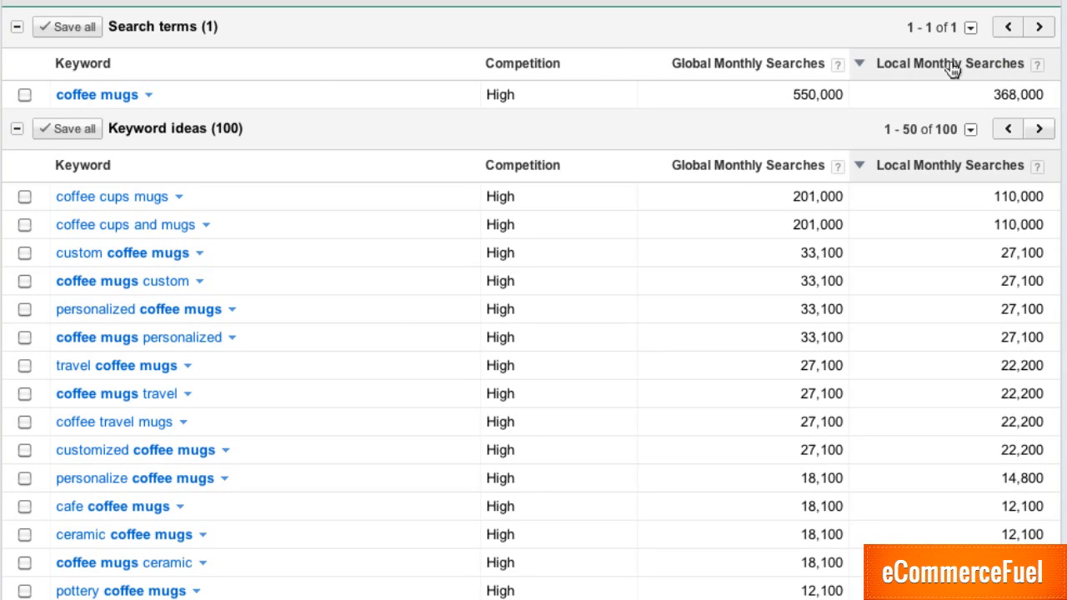
mouse_move(187, 242)
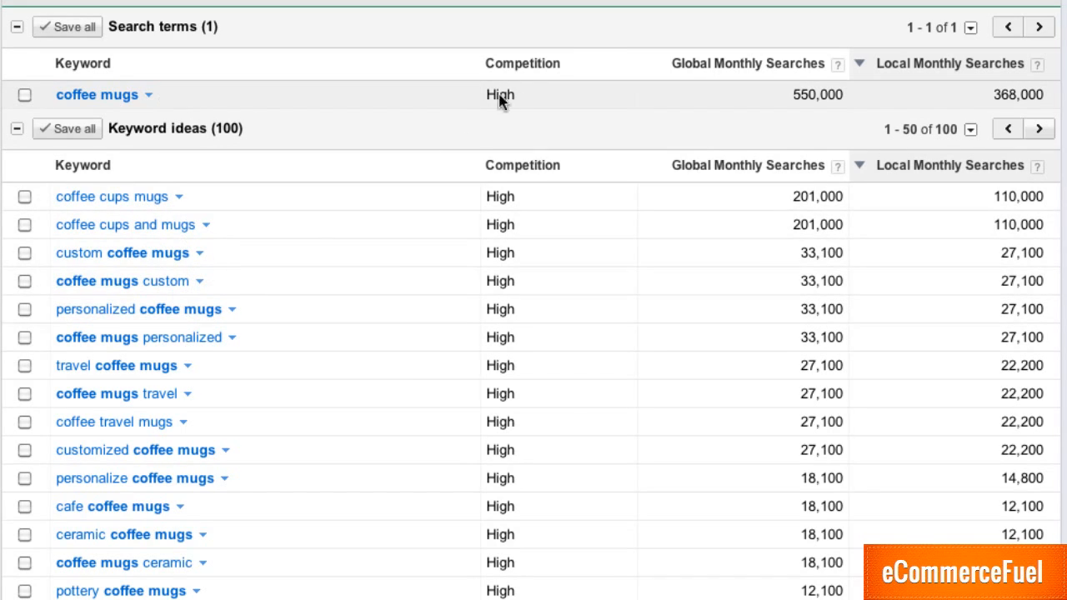
mouse_move(514, 110)
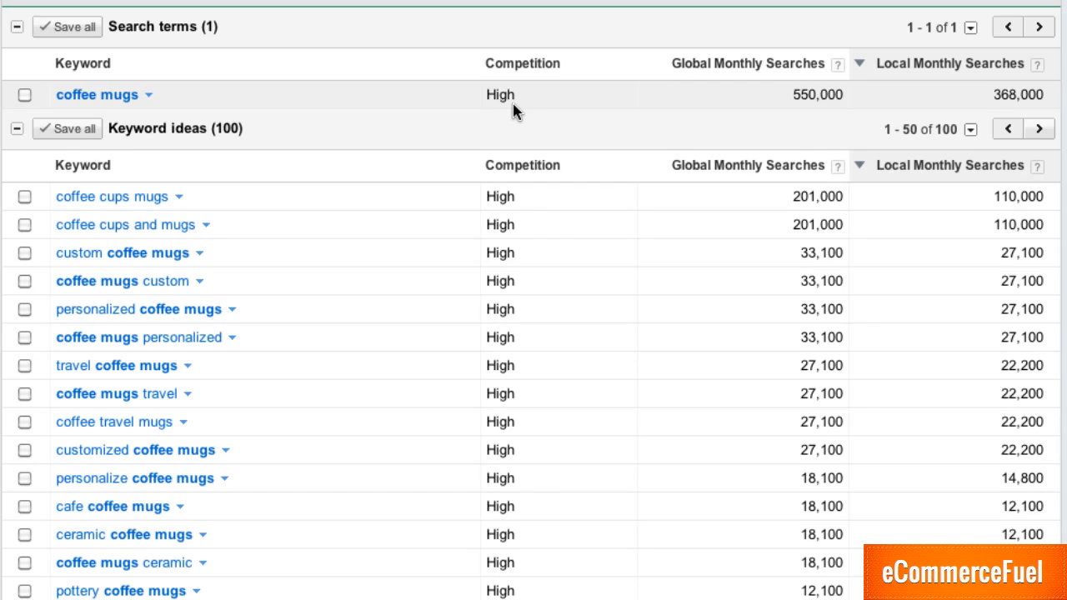
mouse_move(526, 110)
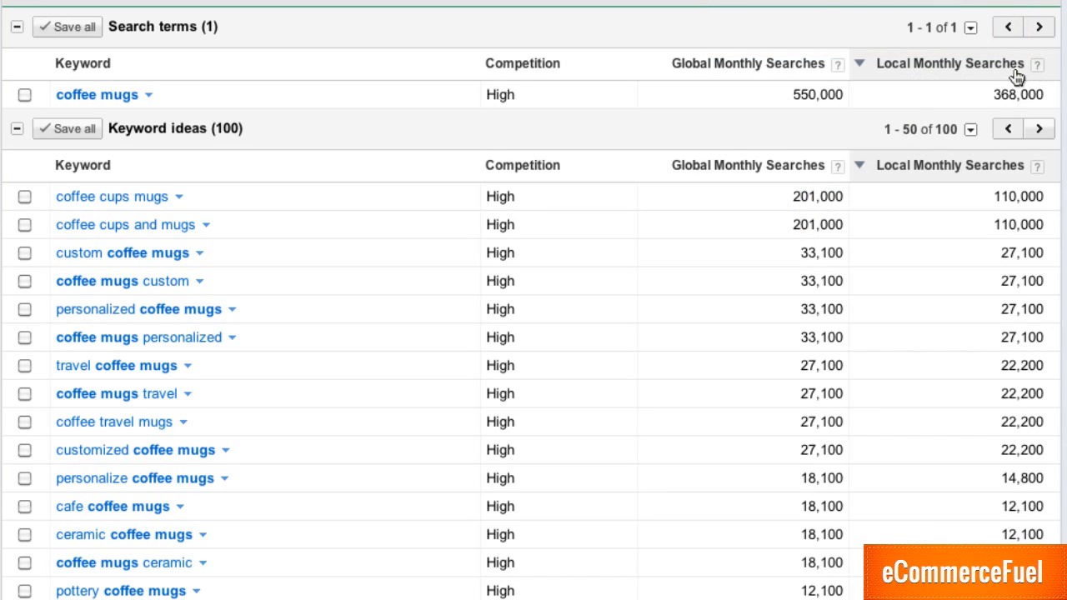
mouse_move(521, 75)
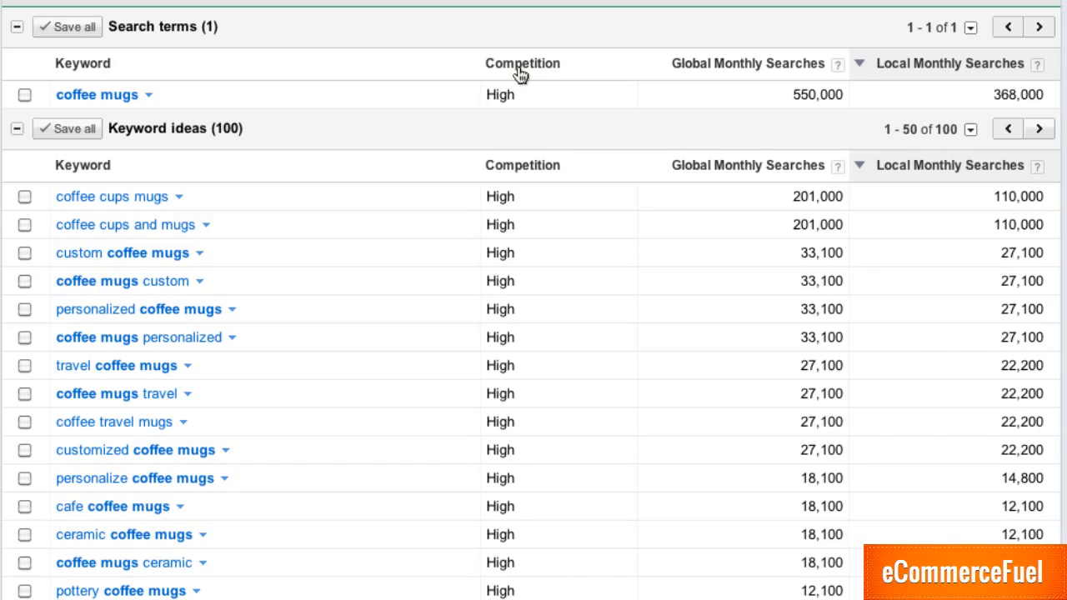
Step: Scroll up to the Match Types panel for the coffee mugs results
scroll("up", 3)
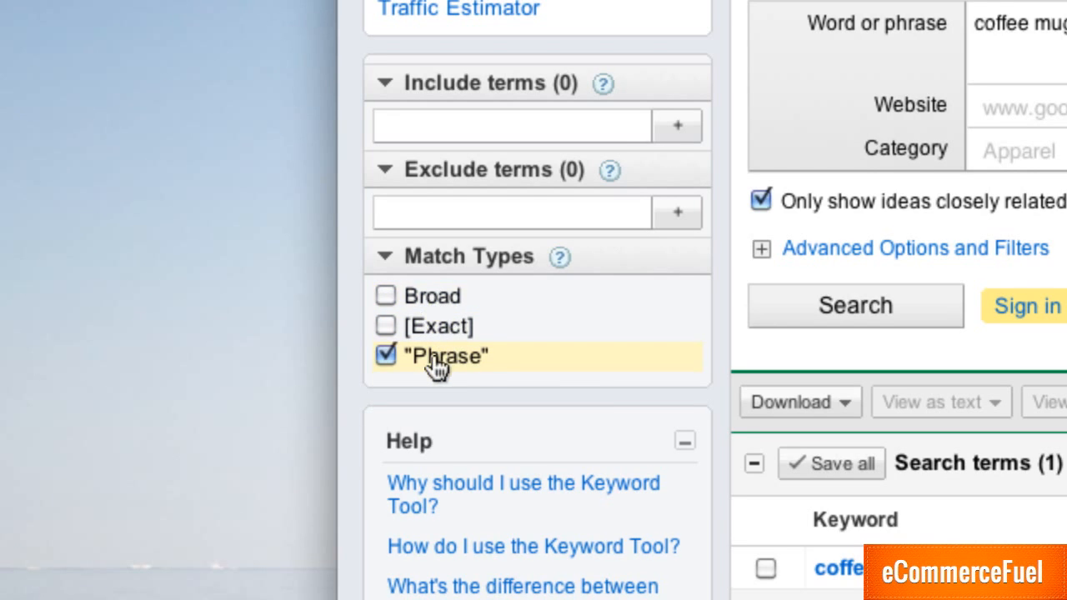
mouse_move(599, 430)
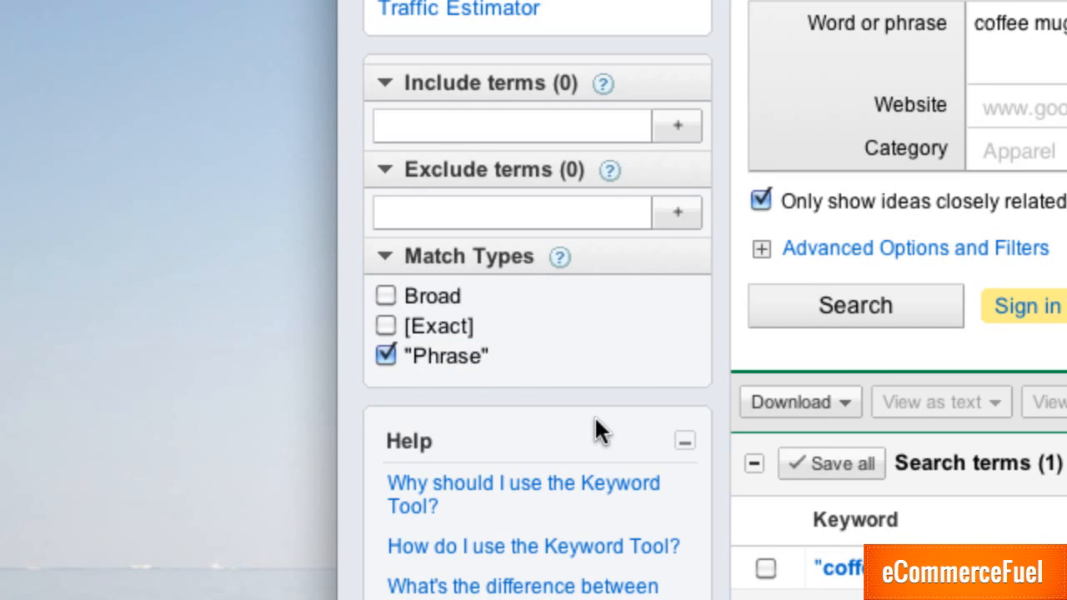
mouse_move(582, 407)
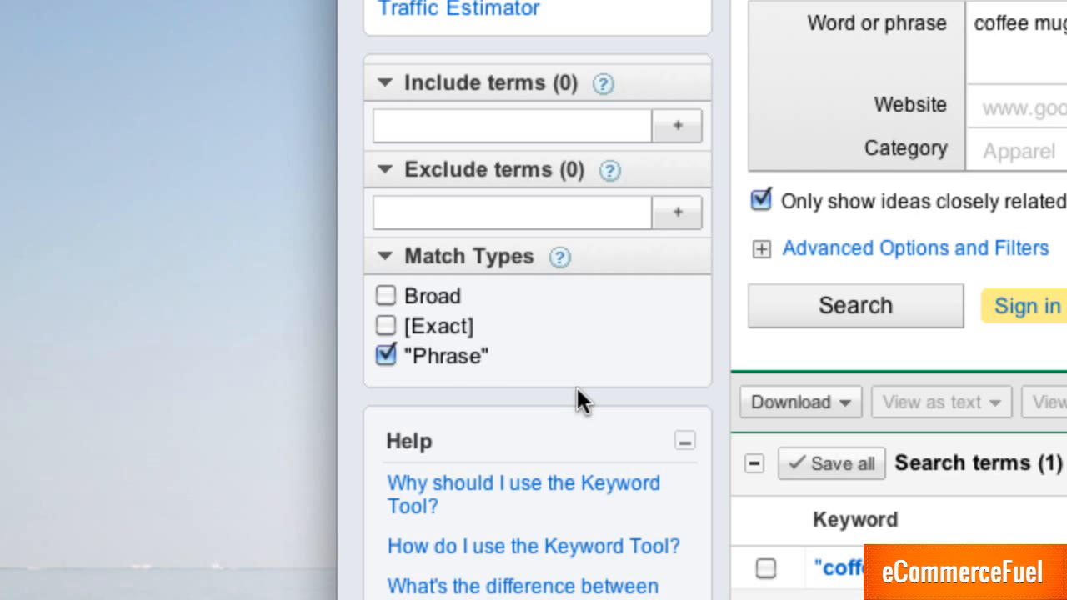
Step: Switch the match type from Phrase to Exact and review the coffee mugs ideas list
left_click(385, 355)
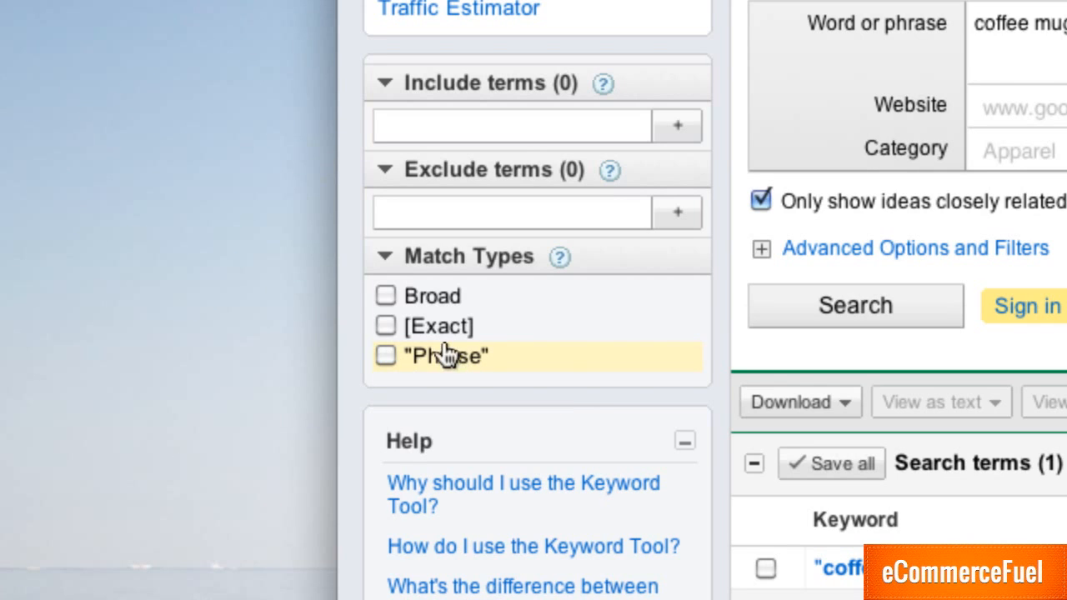
left_click(386, 325)
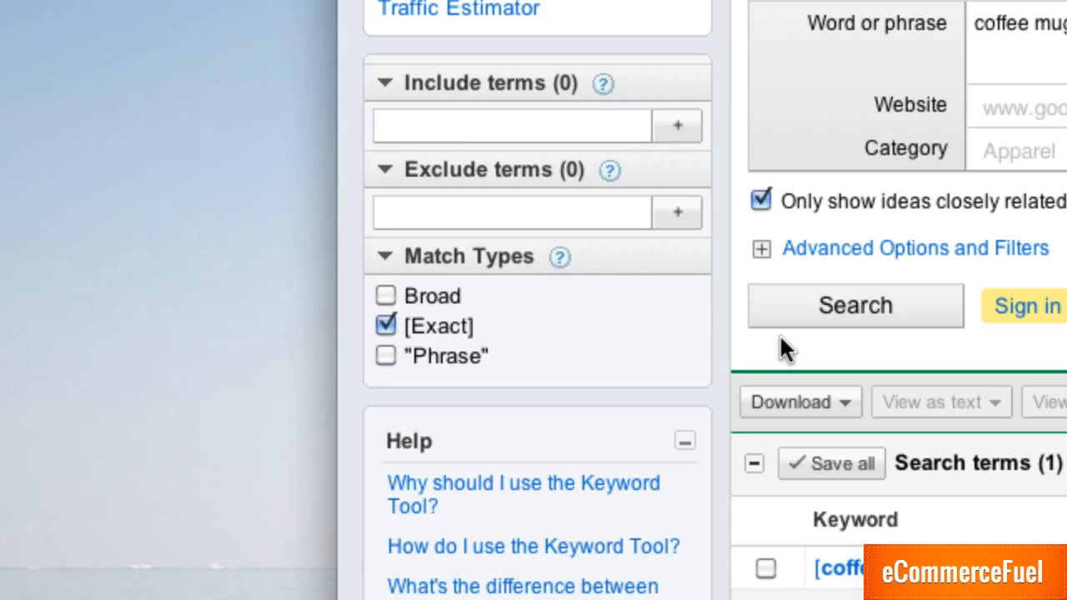
scroll("down", 3)
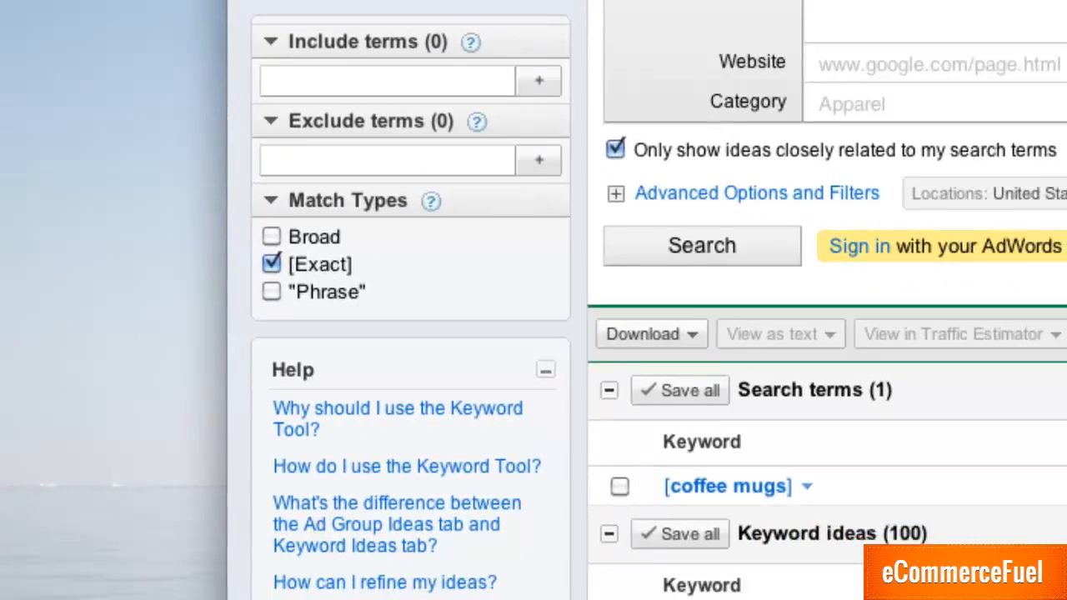
scroll("down", 3)
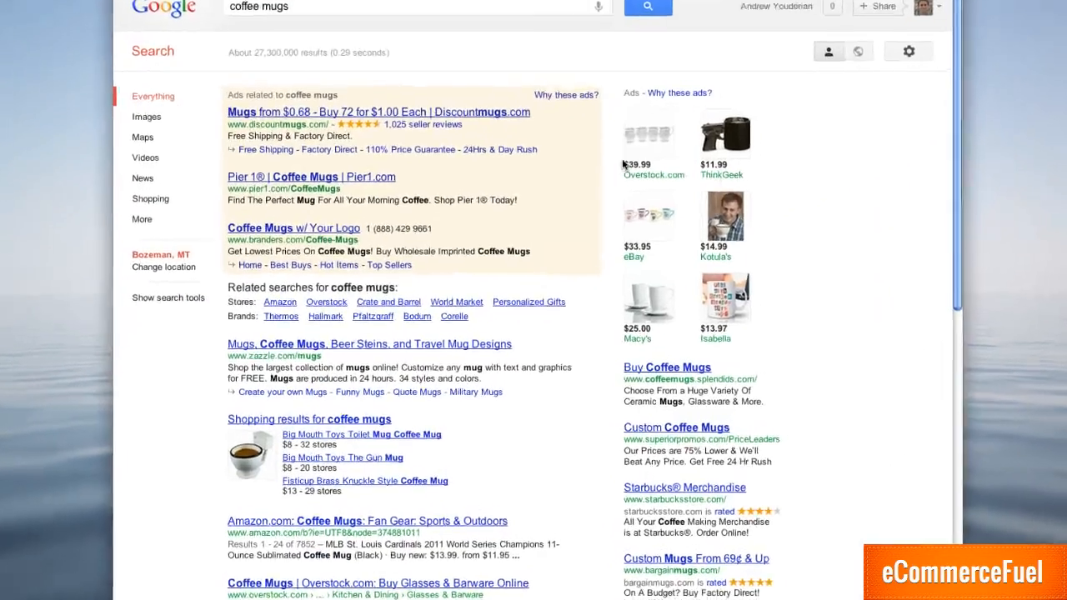
scroll("down", 3)
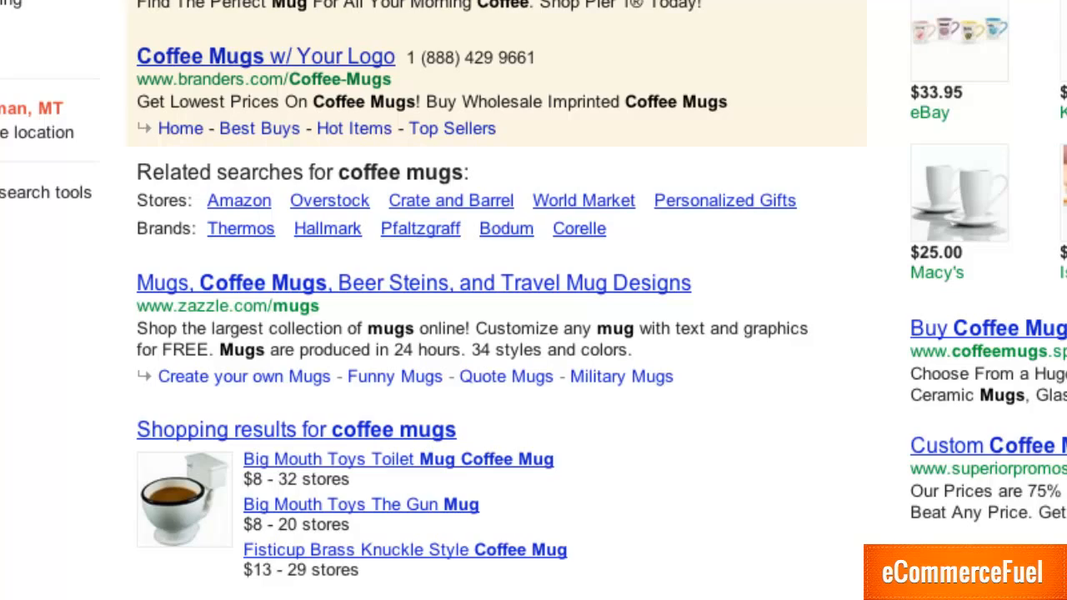
mouse_move(821, 165)
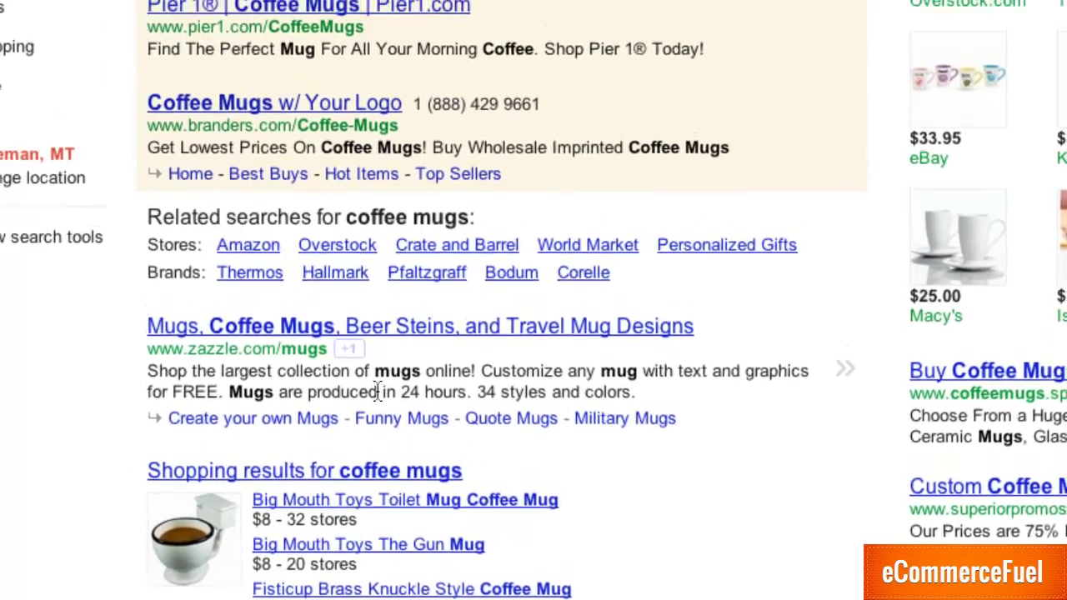
scroll("up", 3)
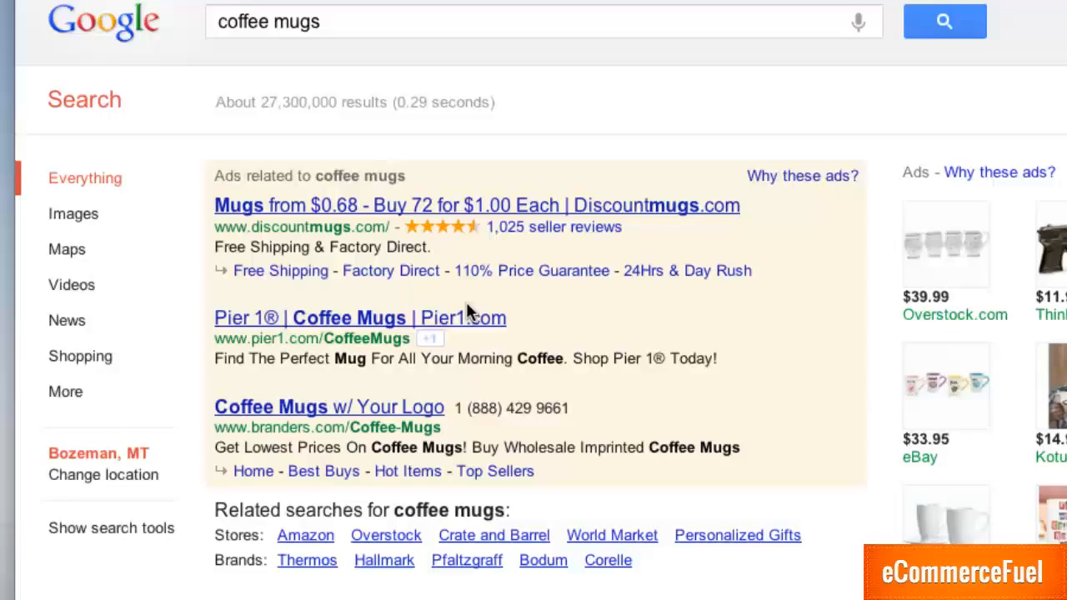
scroll("up", 3)
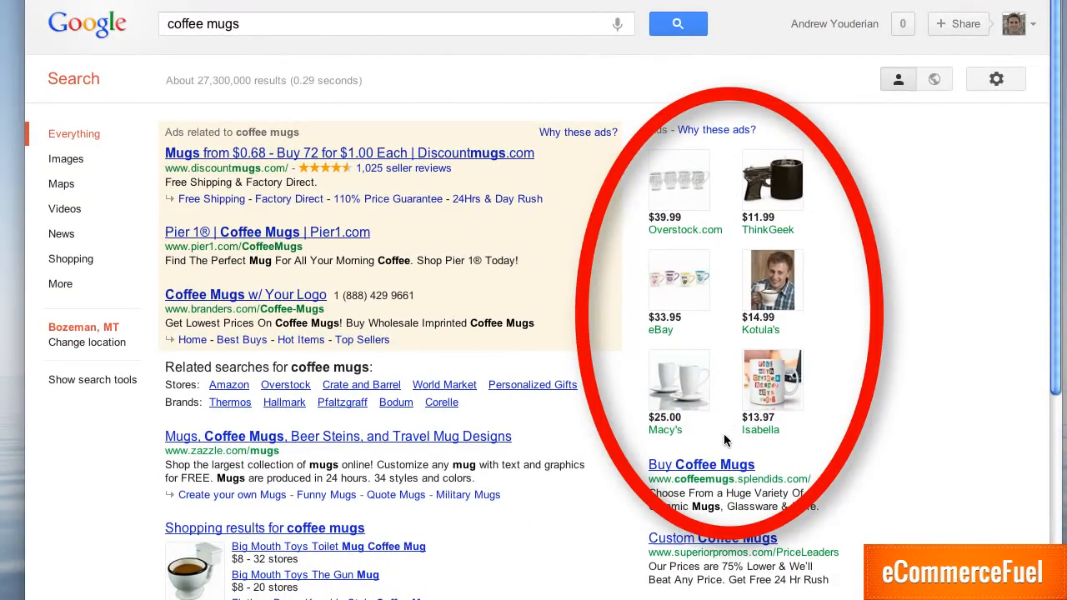
mouse_move(725, 490)
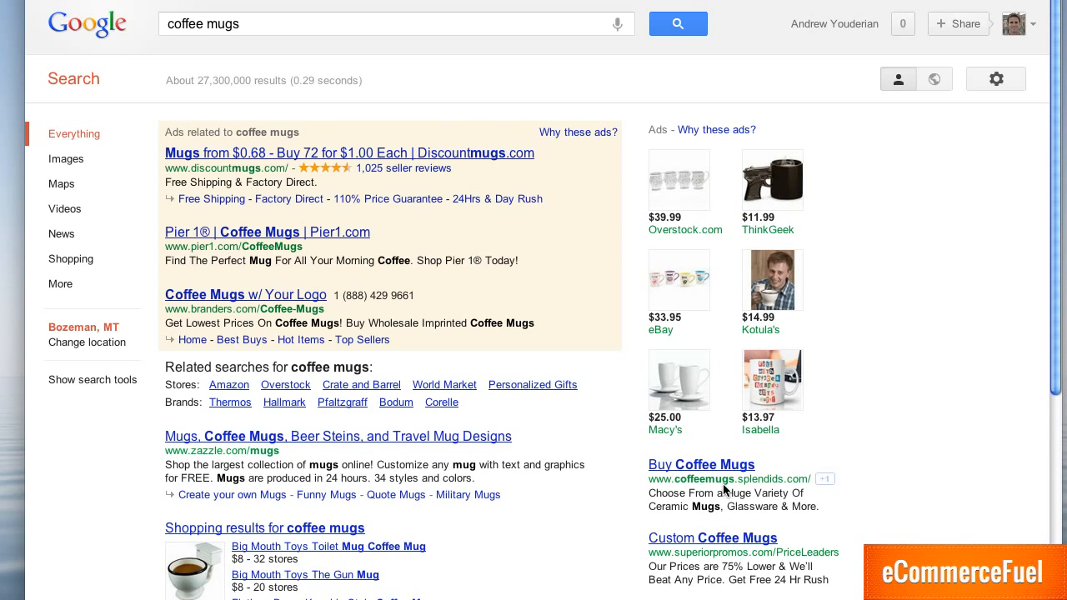
mouse_move(723, 490)
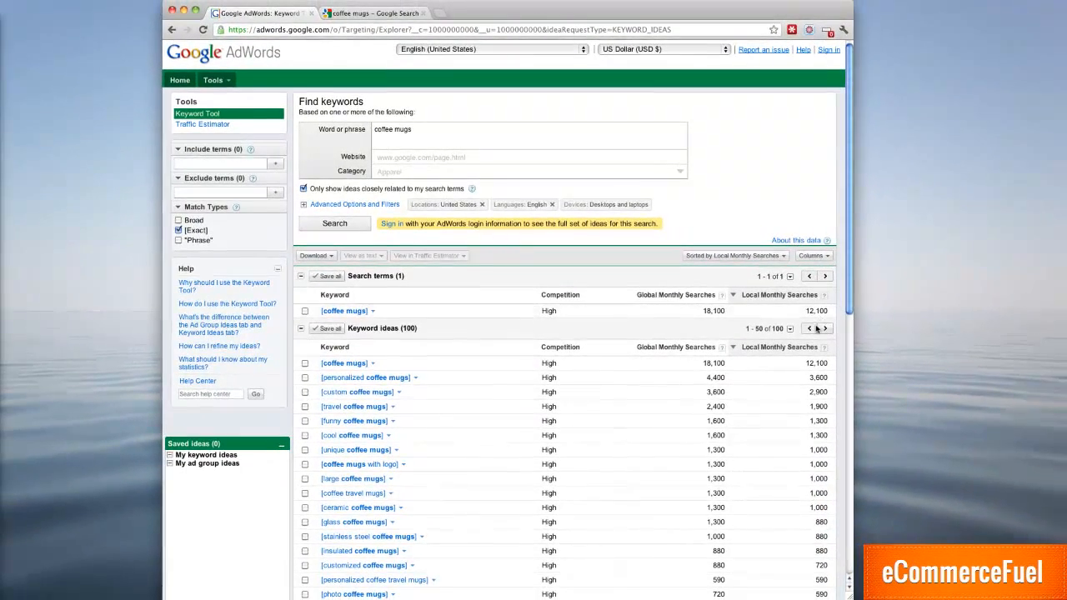
mouse_move(792, 359)
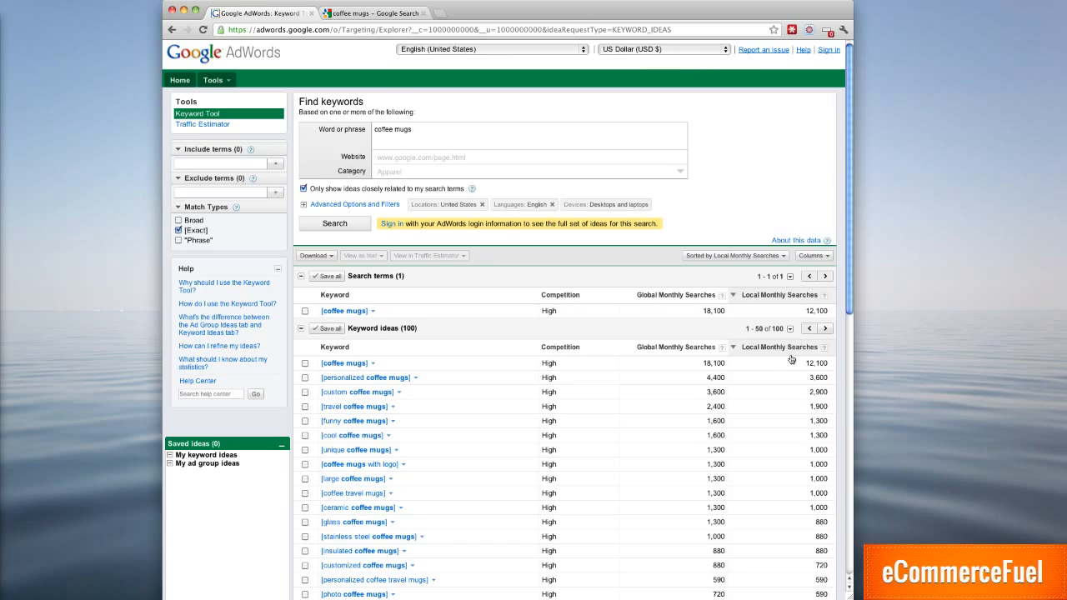
key("ctrl+plus")
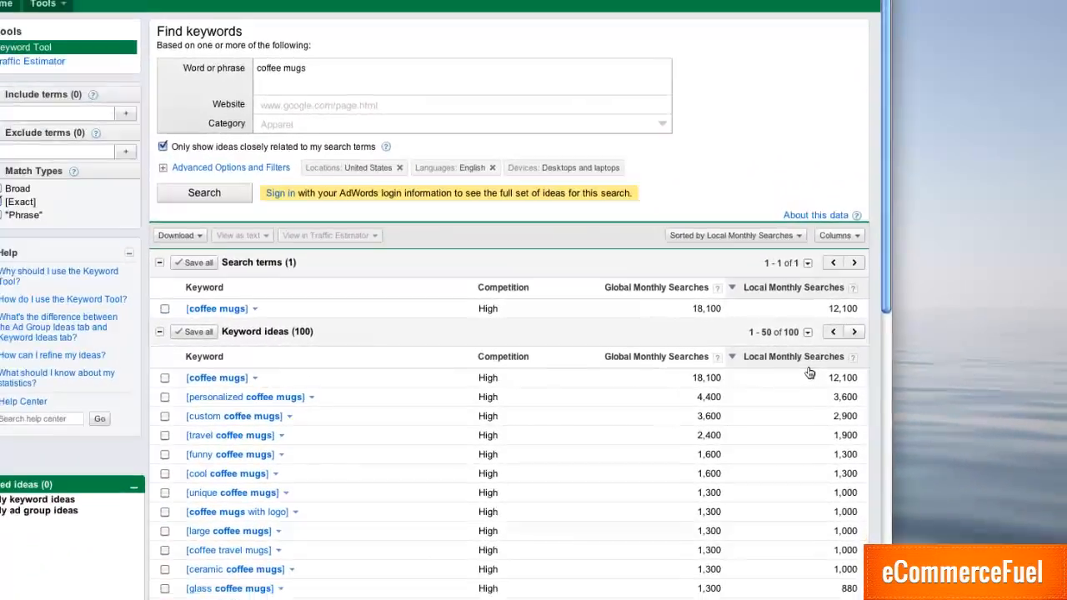
scroll("up", 3)
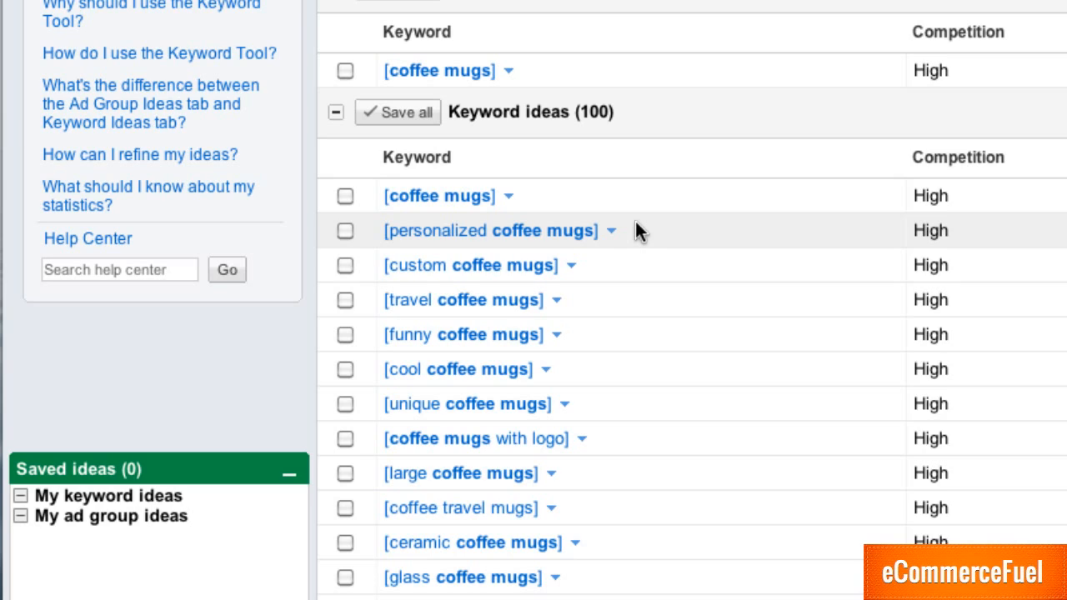
mouse_move(640, 263)
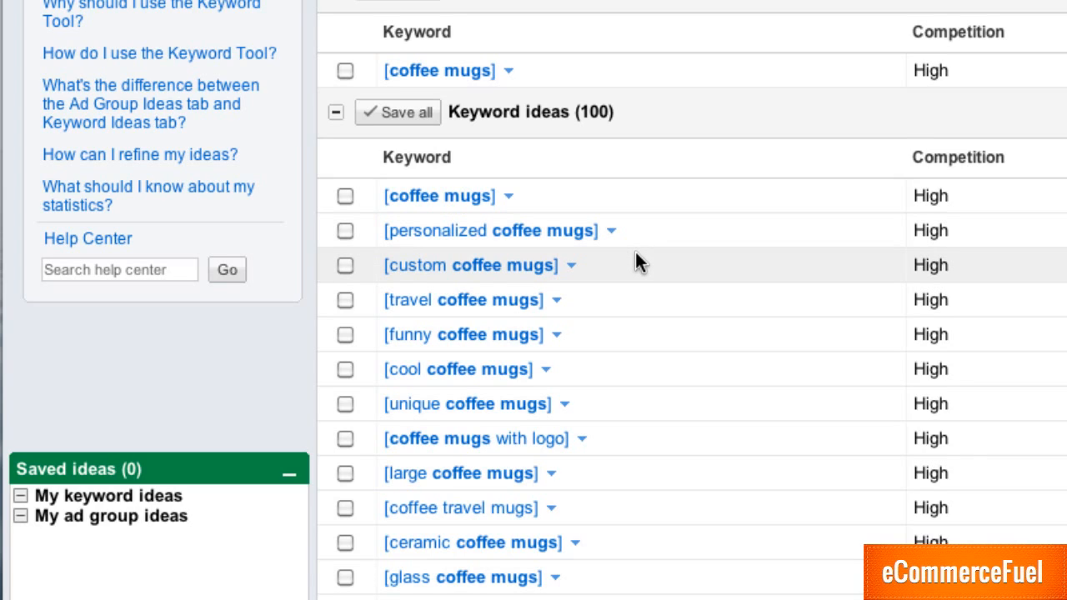
mouse_move(641, 302)
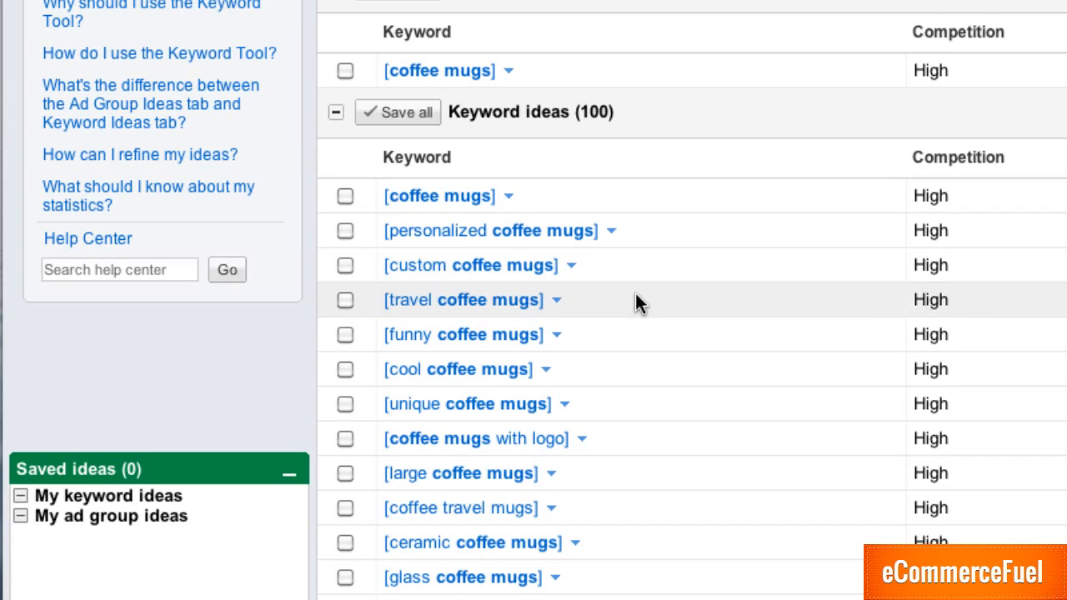
mouse_move(640, 333)
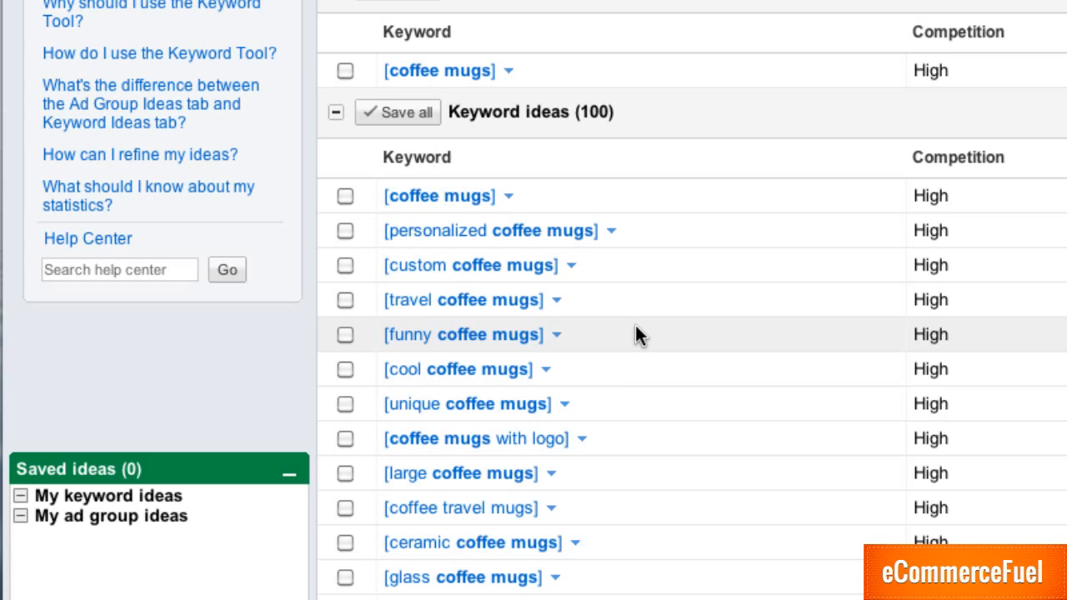
mouse_move(636, 375)
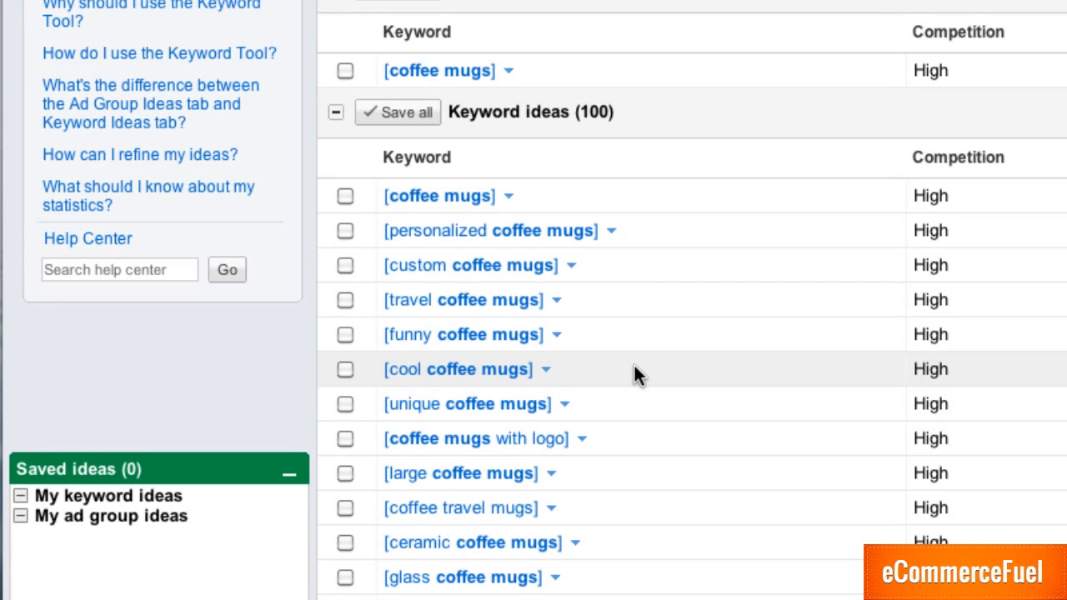
scroll("down", 3)
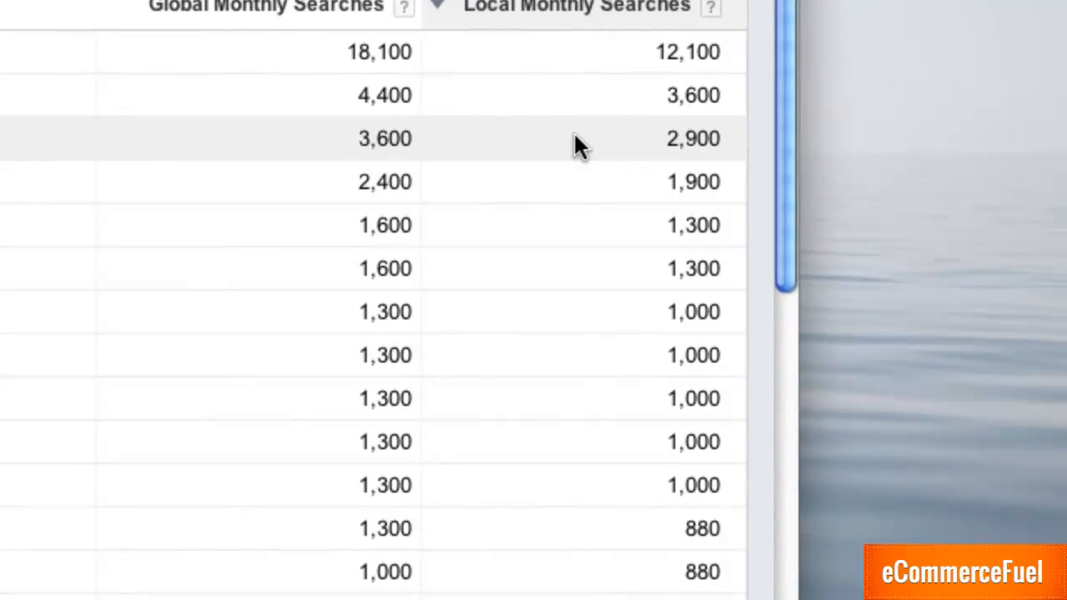
mouse_move(616, 177)
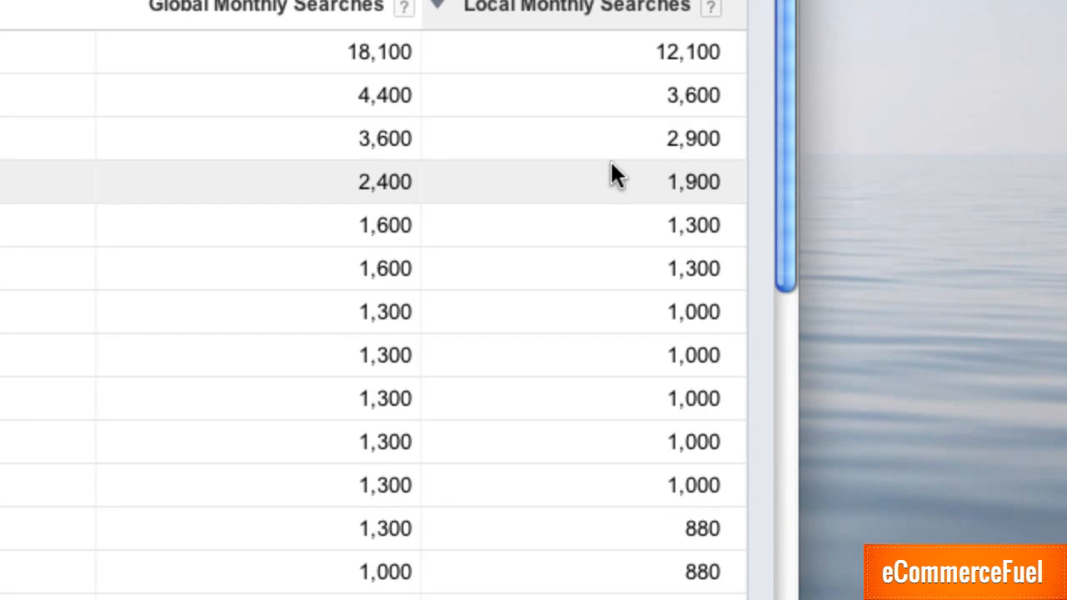
mouse_move(623, 120)
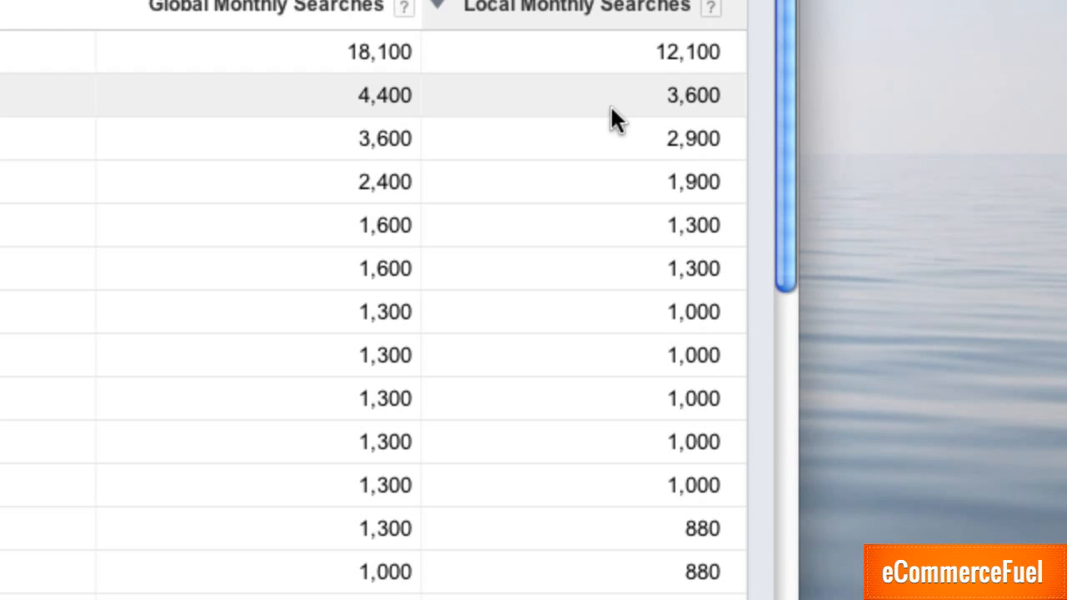
mouse_move(417, 95)
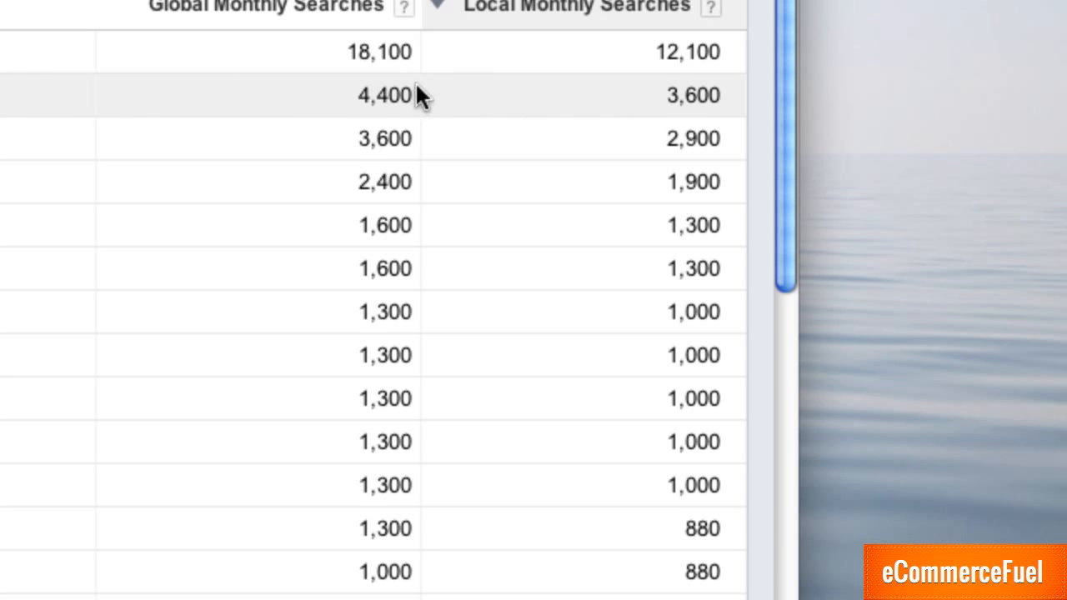
mouse_move(484, 70)
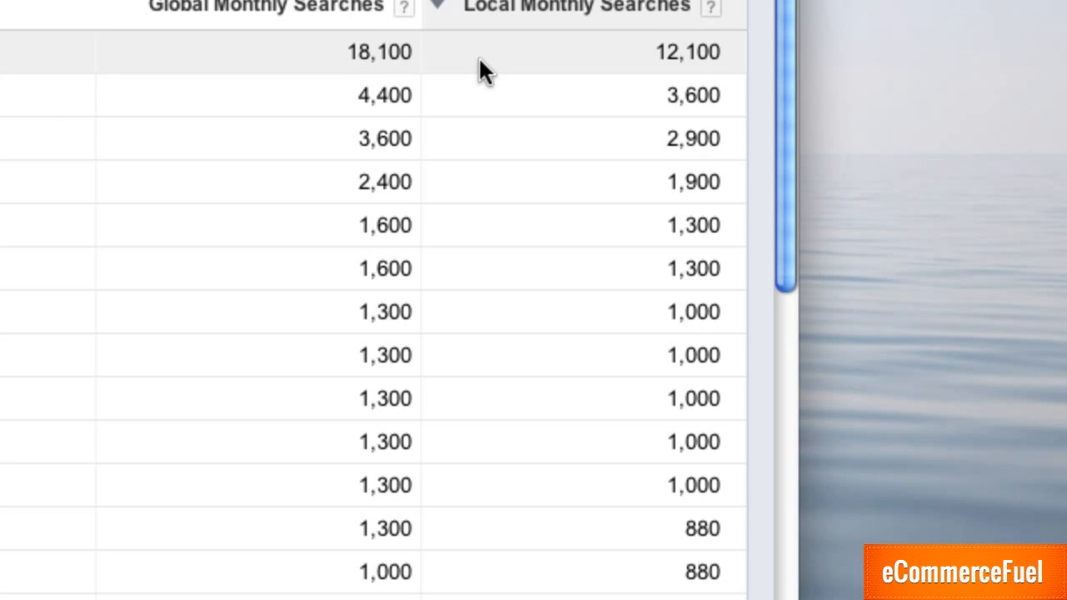
mouse_move(497, 163)
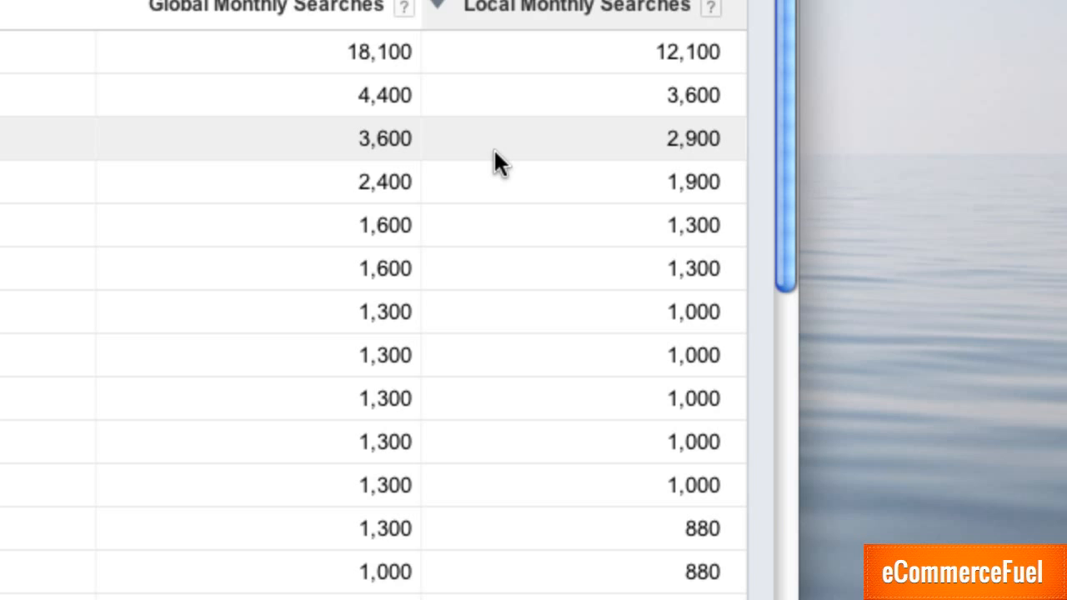
mouse_move(520, 158)
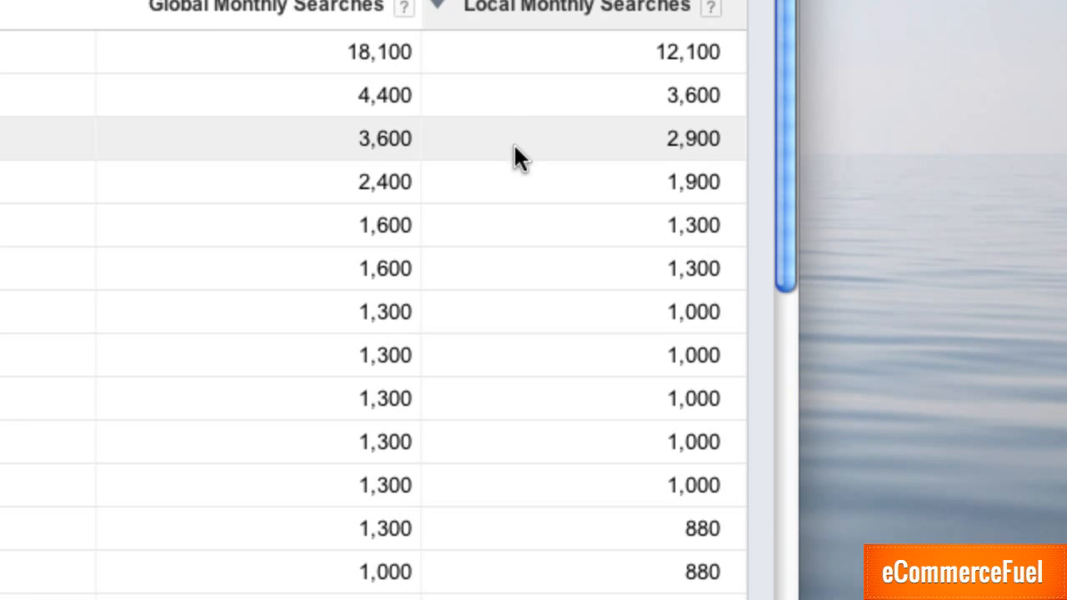
mouse_move(567, 537)
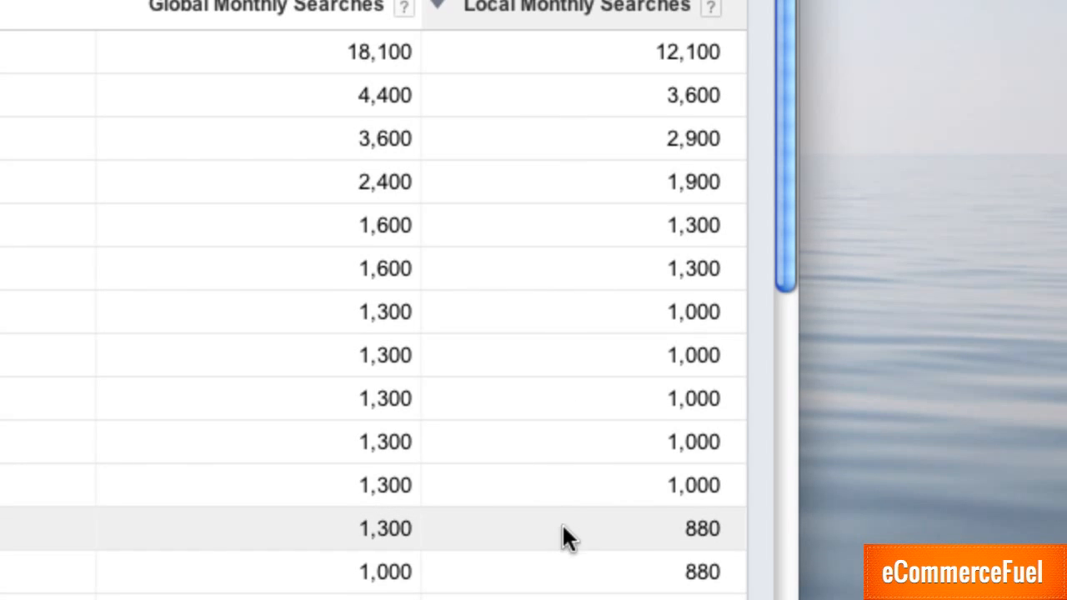
mouse_move(607, 120)
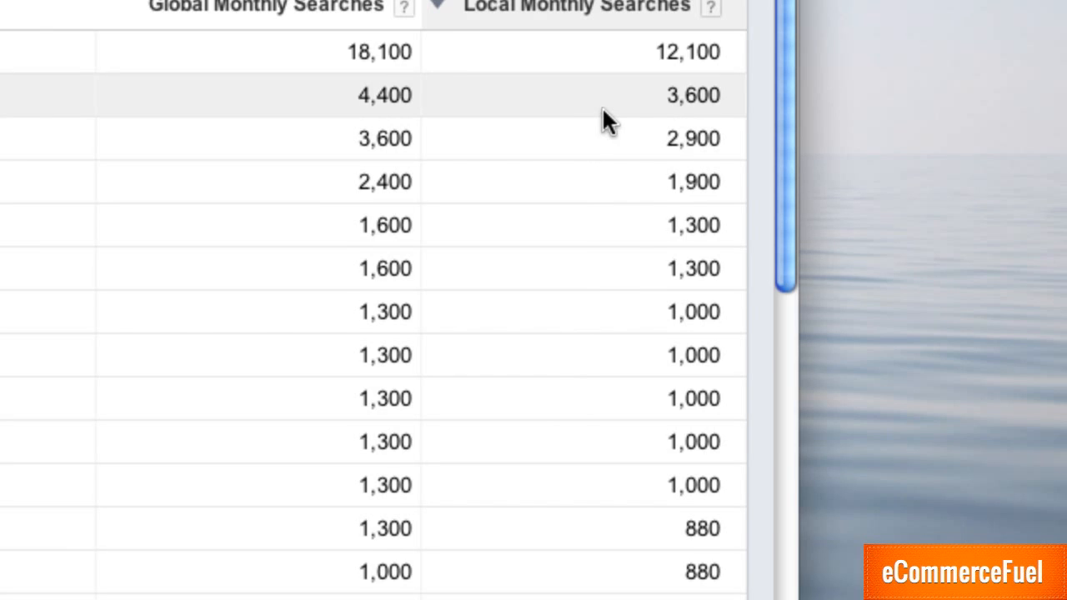
mouse_move(710, 134)
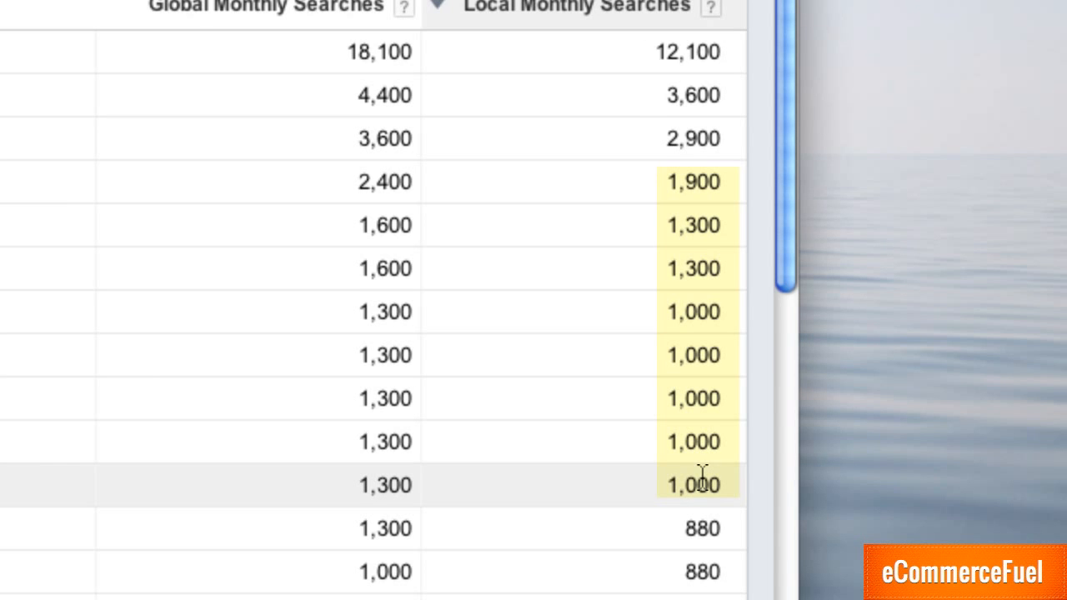
Step: Scroll the Local Monthly Searches column of the coffee mug ideas, then back to the search box
scroll("down", 3)
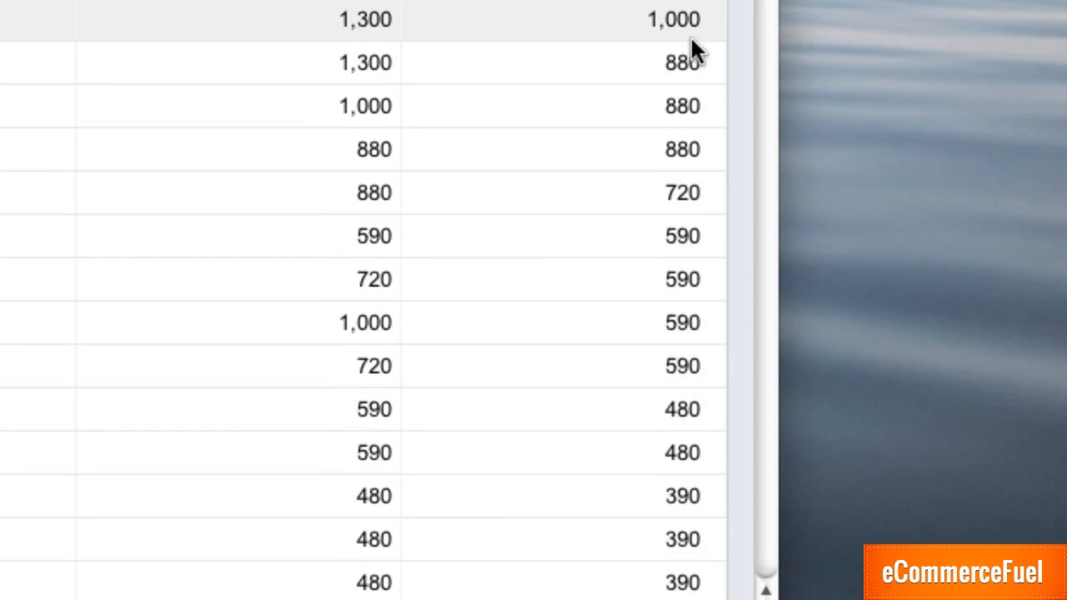
scroll("up", 3)
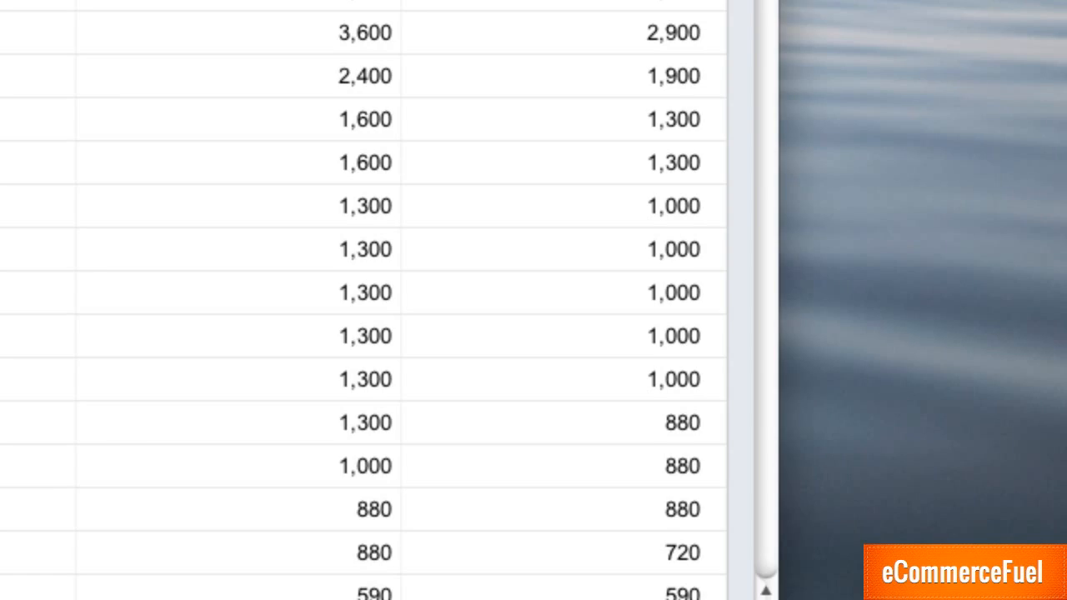
scroll("up", 3)
type("fish fi")
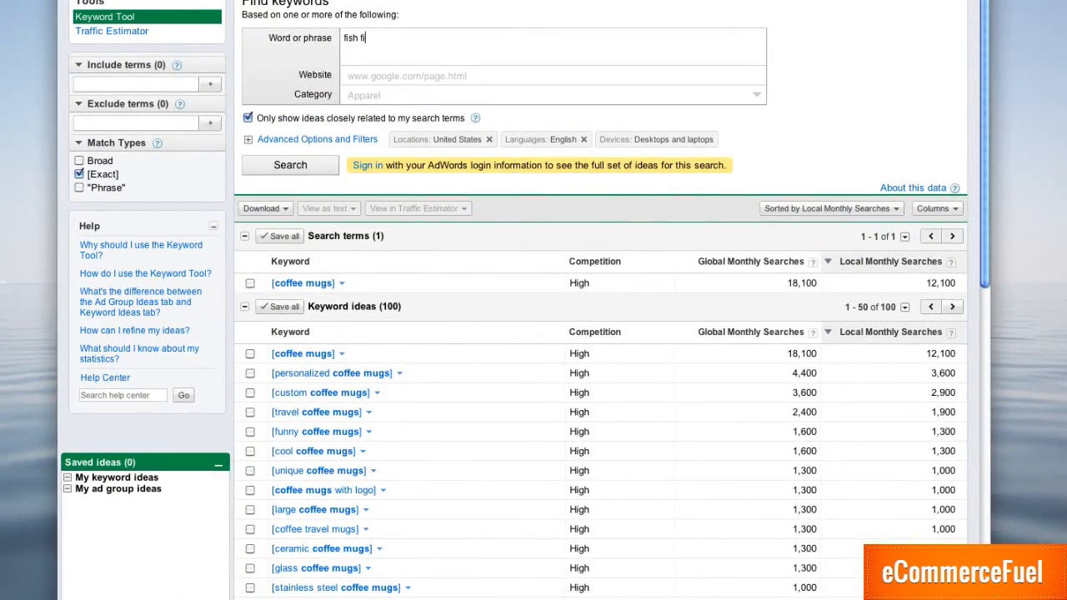
Step: Search 'fish finders', sort by Local Monthly Searches and highlight the mid-volume counts
type("nders")
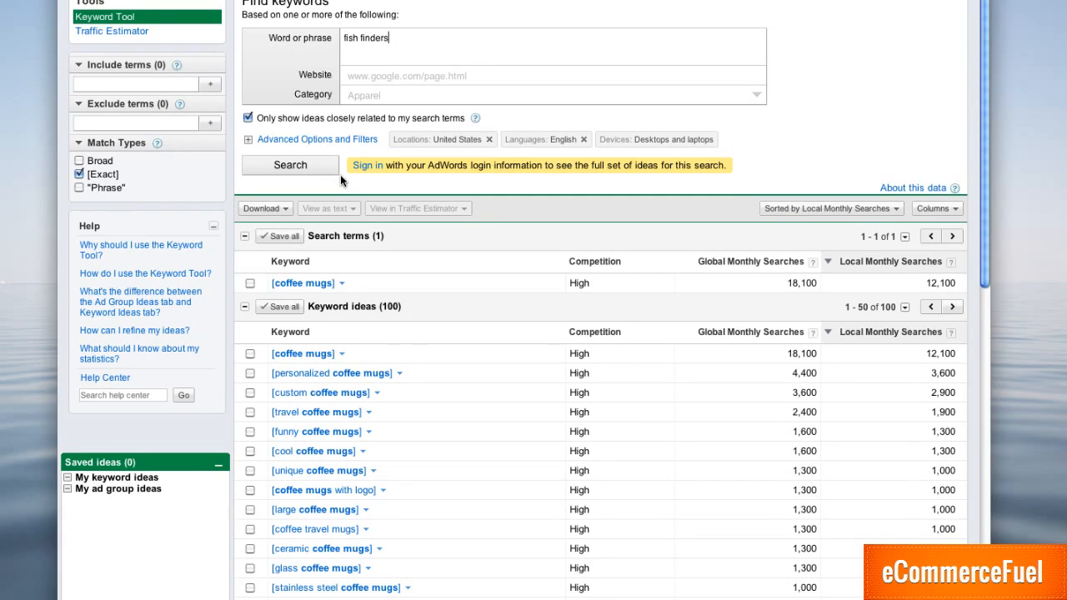
left_click(290, 165)
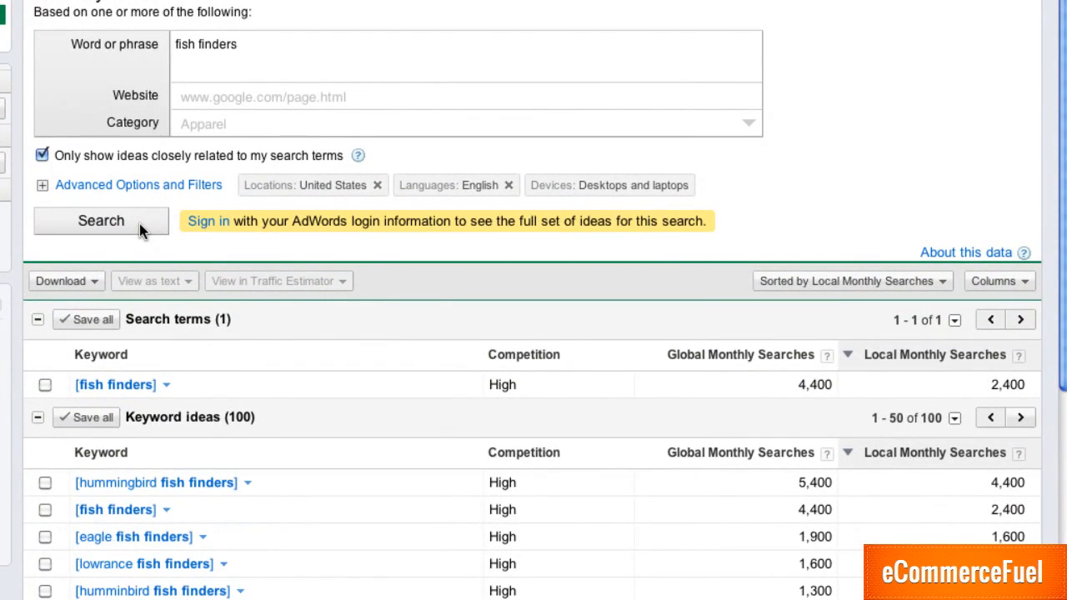
left_click(847, 454)
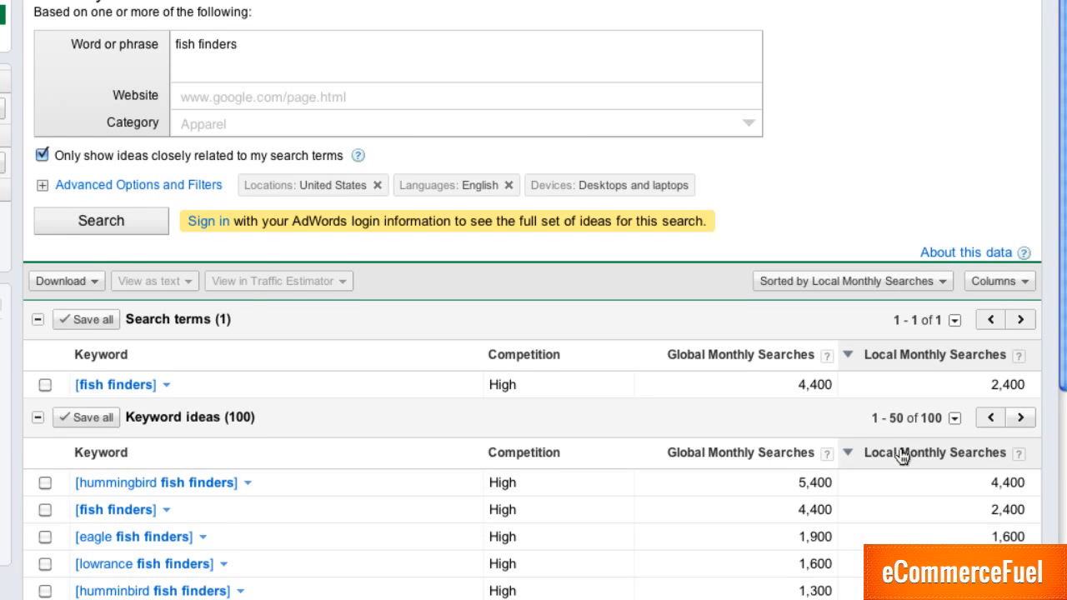
scroll("down", 3)
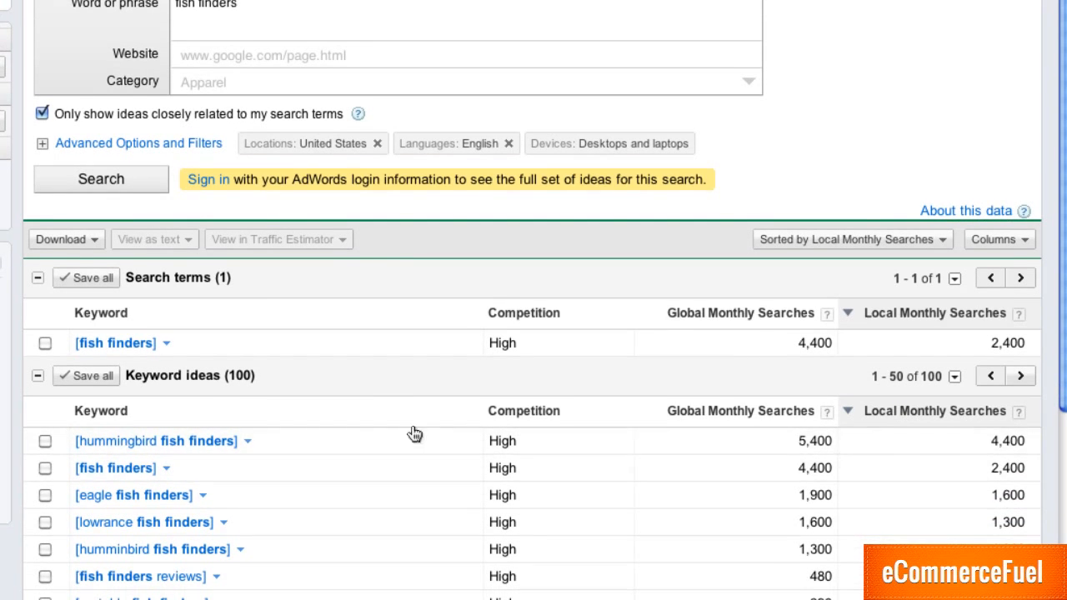
mouse_move(907, 469)
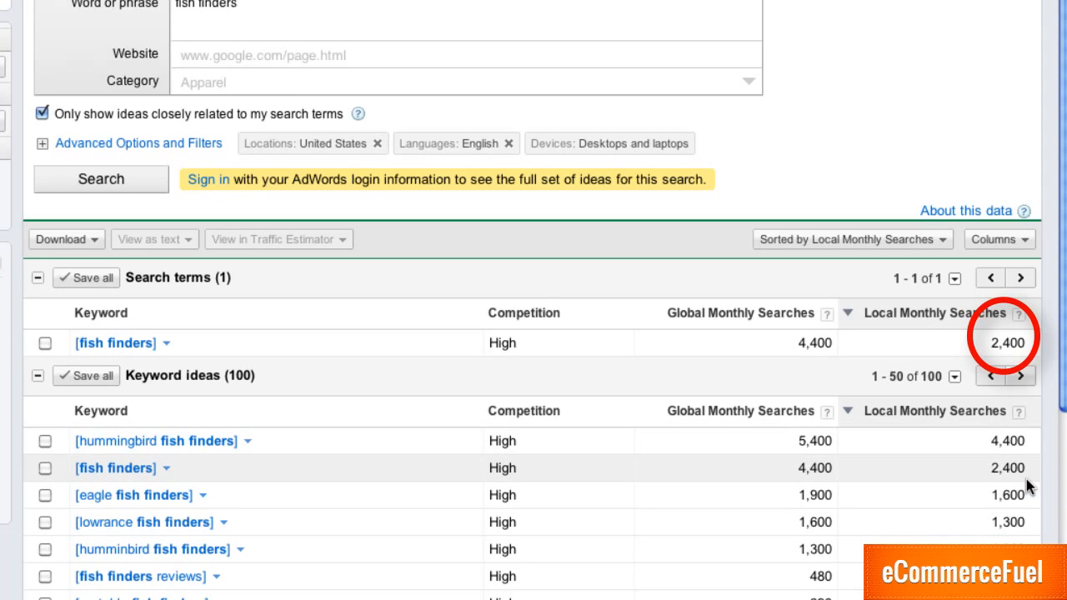
mouse_move(1015, 477)
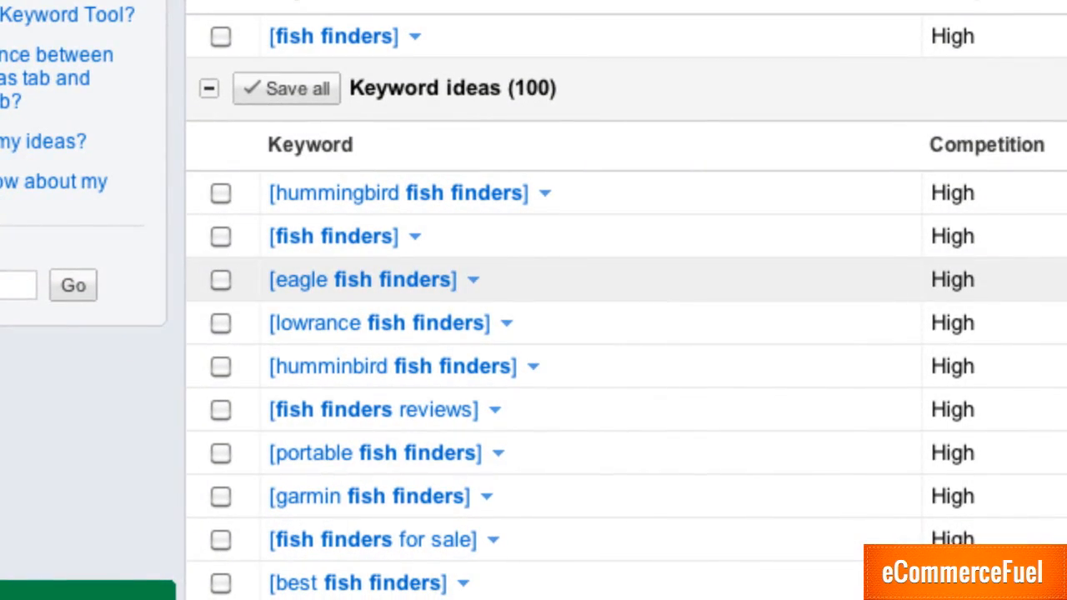
mouse_move(392, 366)
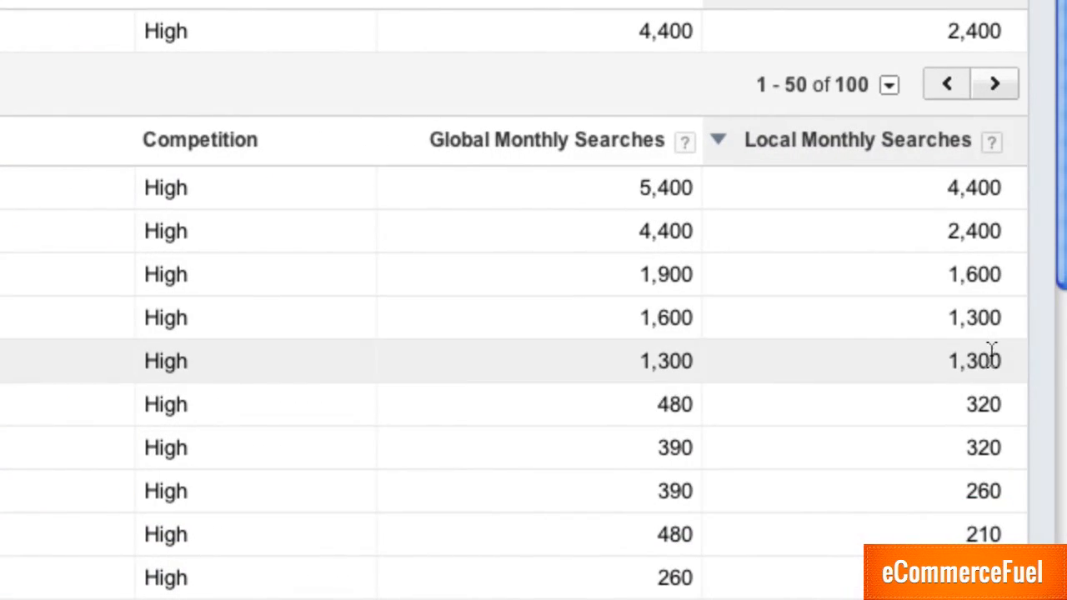
left_click_drag(973, 274, 974, 360)
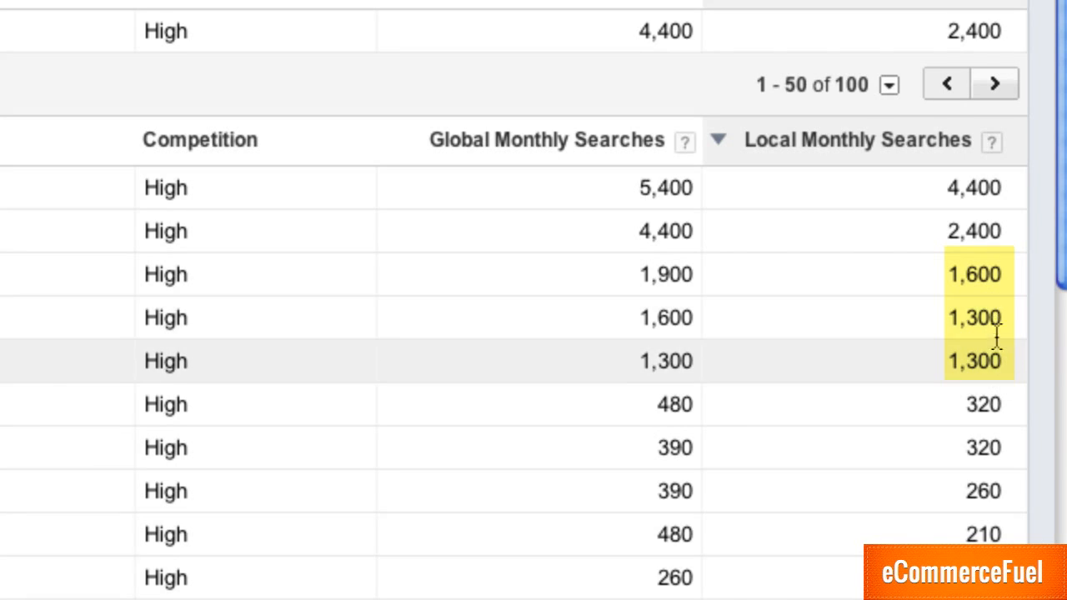